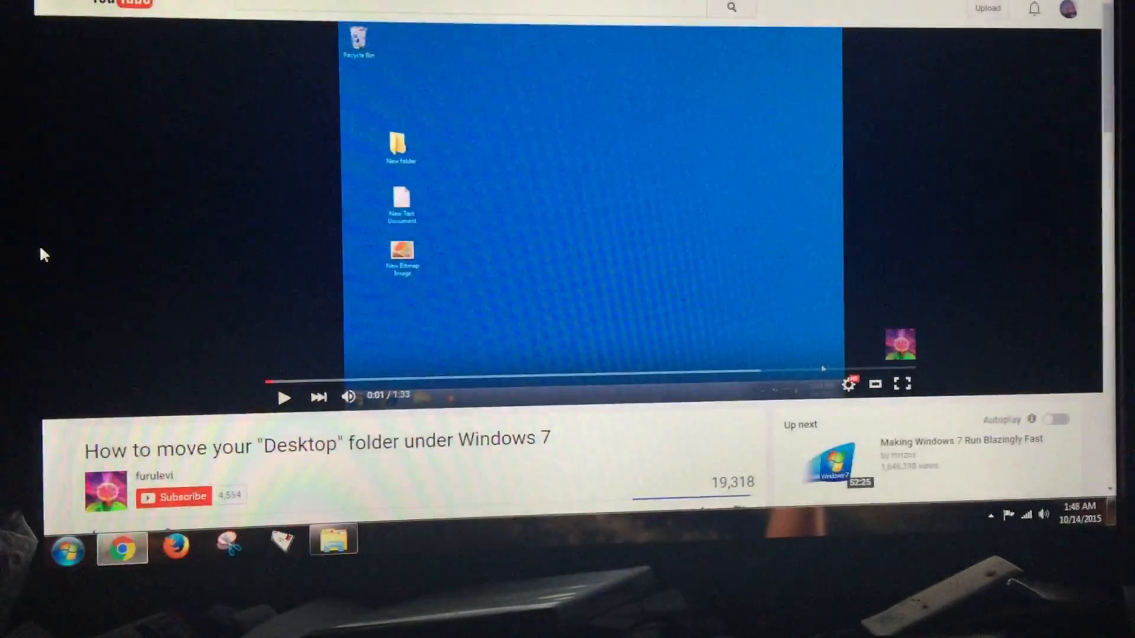
Read the YouTube Desktop-relocation comments, then bring up Explorer on Local Disk (E:)
scroll("down", 3)
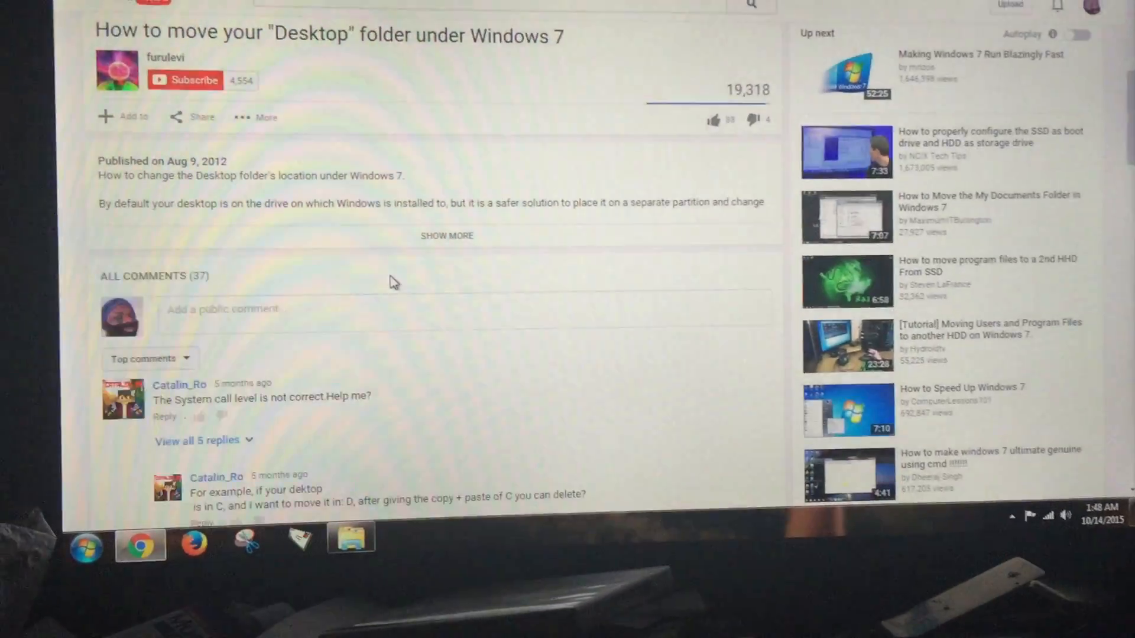
scroll("down", 3)
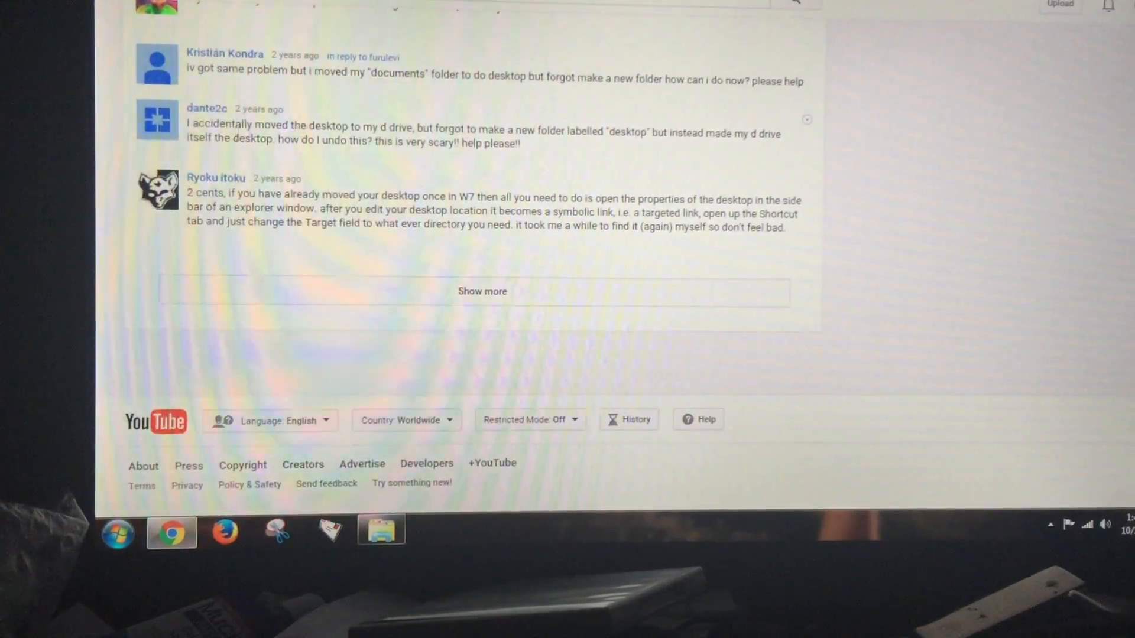
left_click(380, 529)
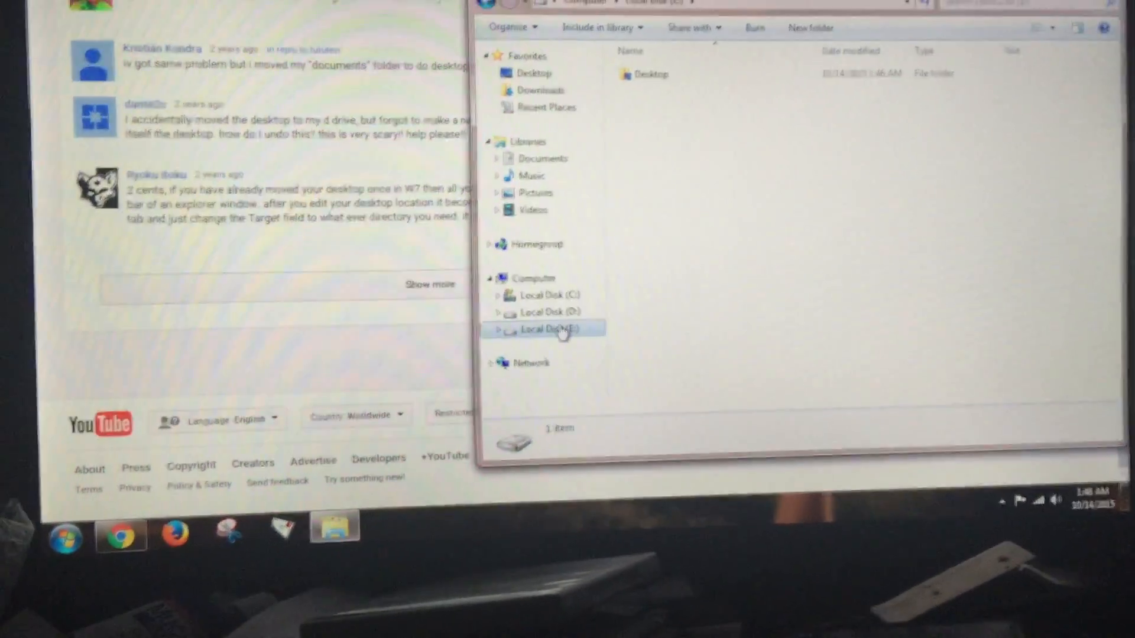
View drive E's properties (931 GB NTFS), then show the Desktop folder's context menu
right_click(550, 331)
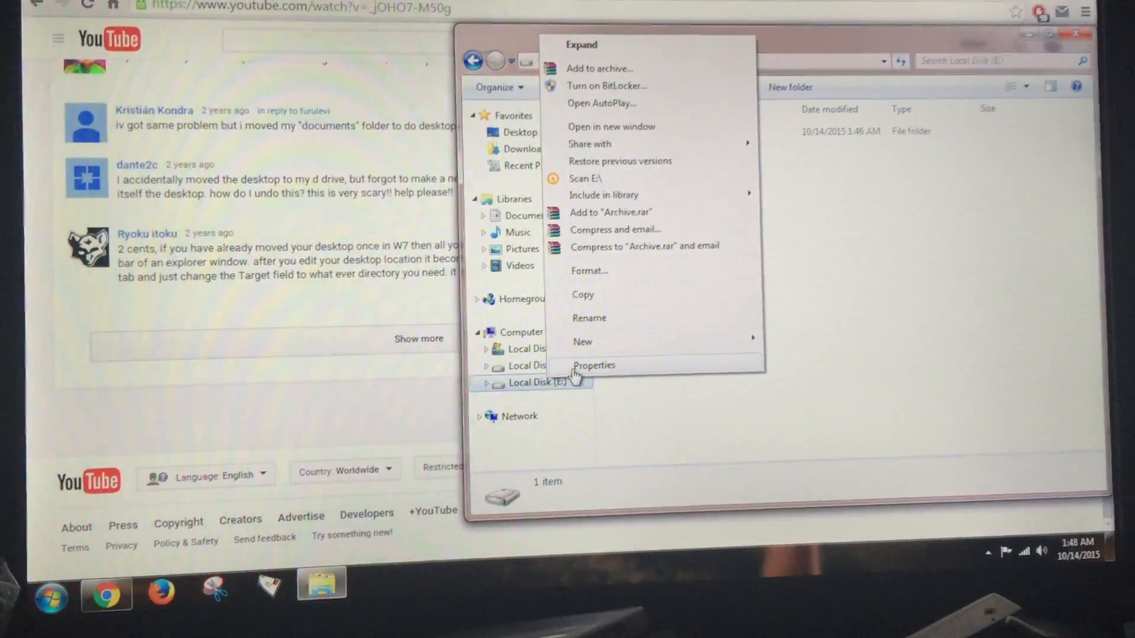
left_click(594, 365)
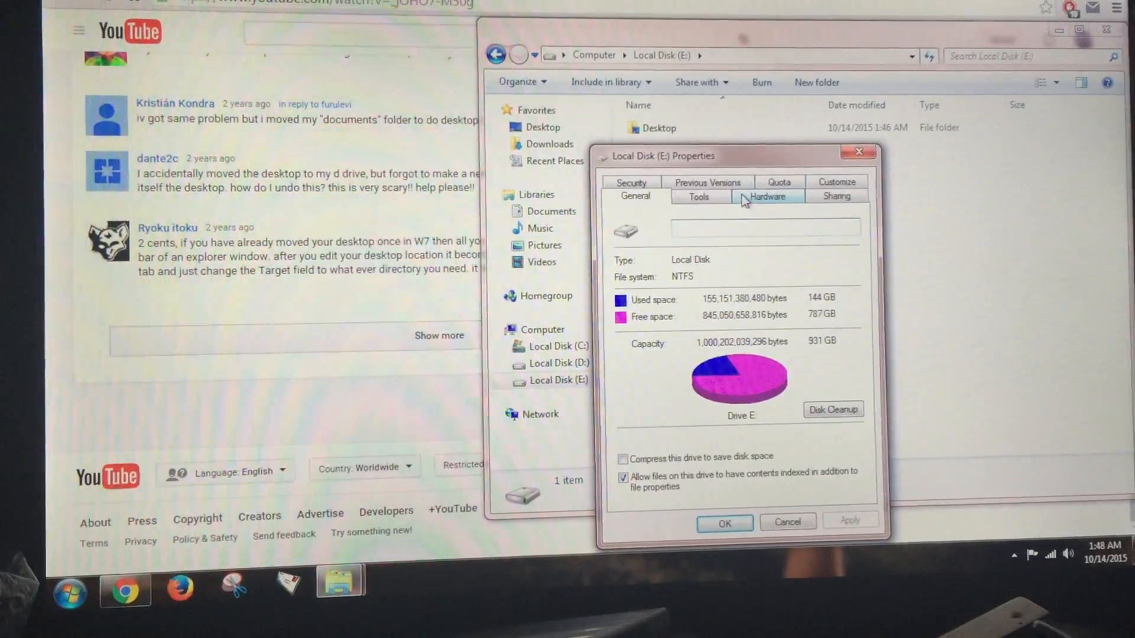
right_click(650, 127)
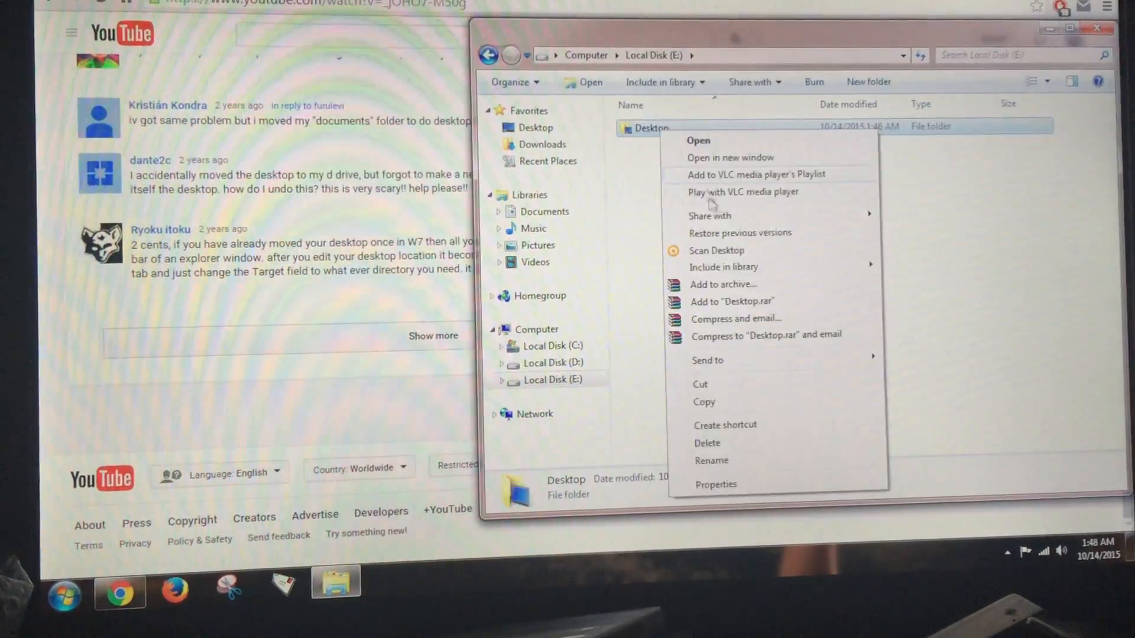
Restore the Desktop folder's location to C:\Users\new\Desktop and apply it
left_click(715, 484)
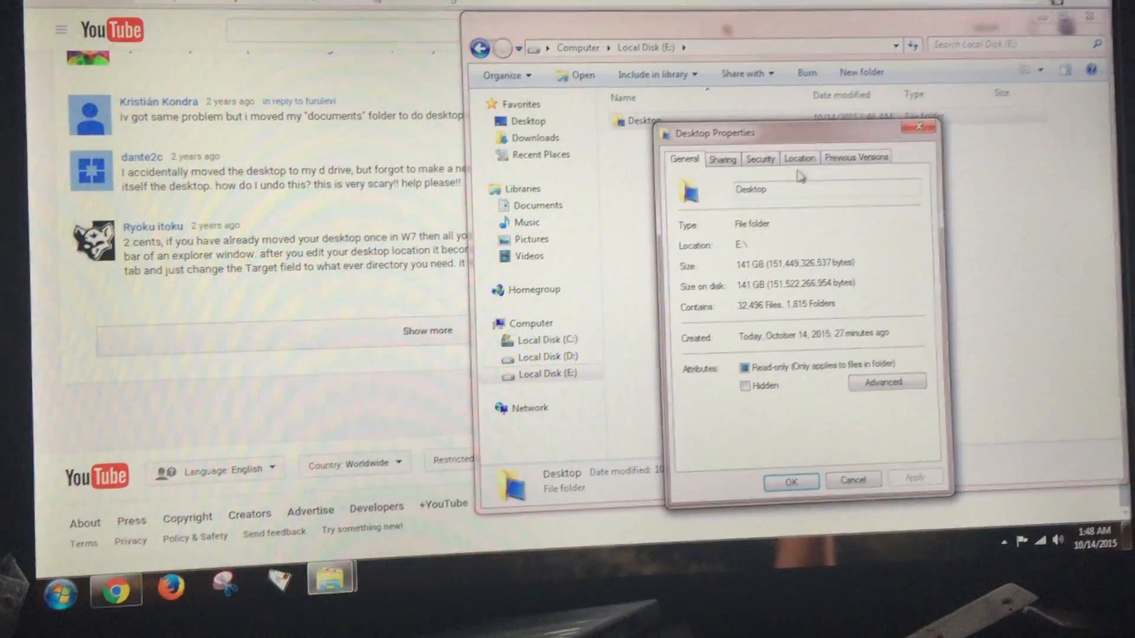
left_click(799, 157)
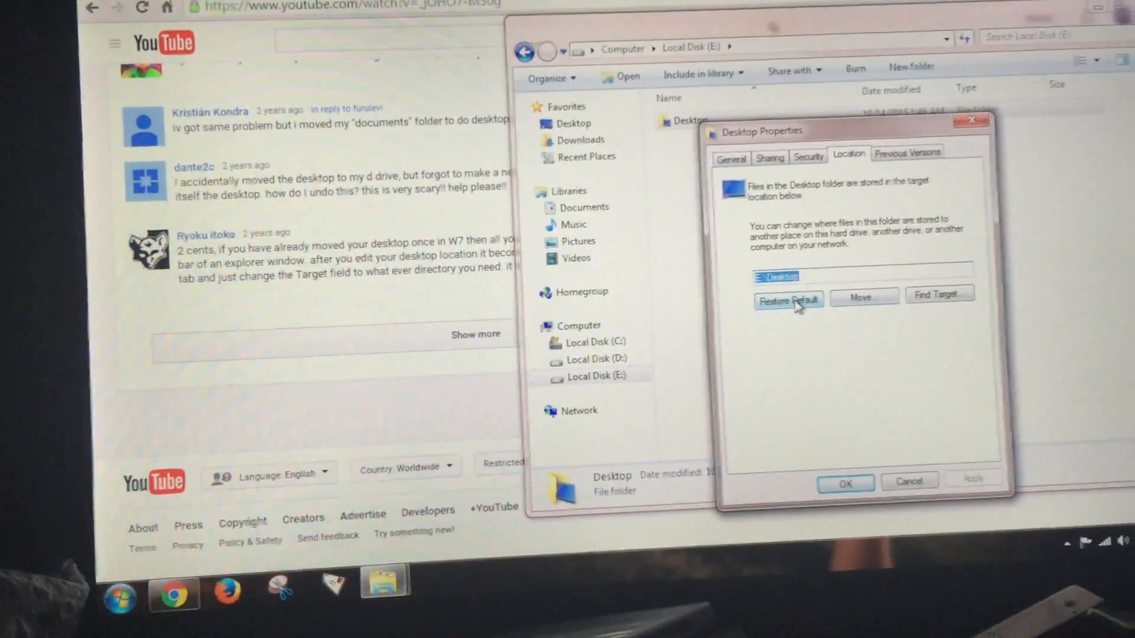
left_click(788, 300)
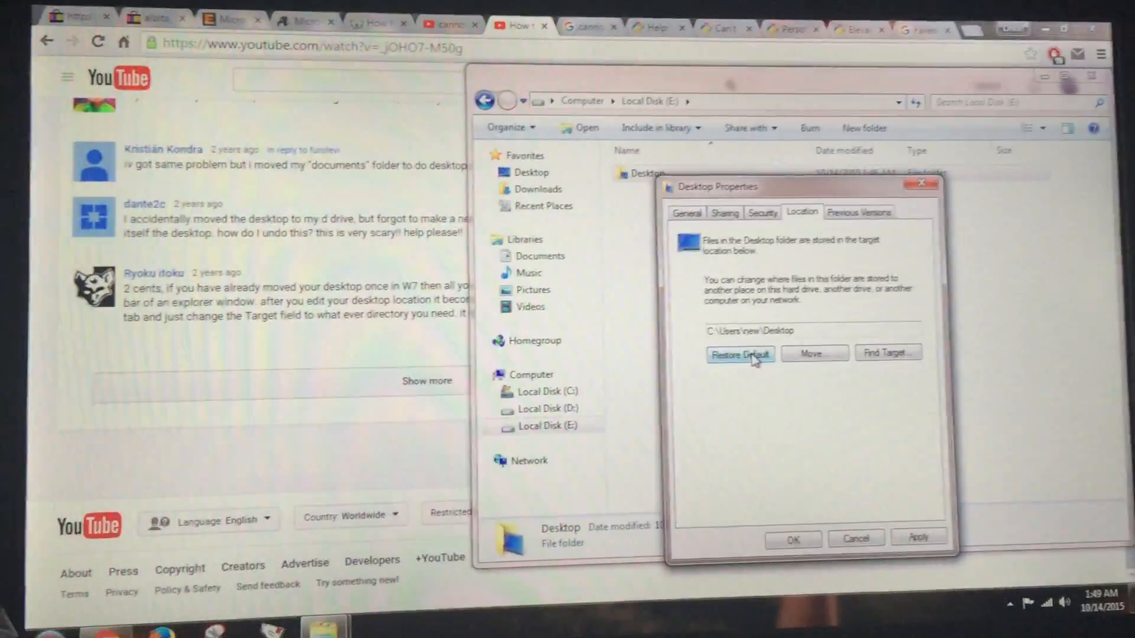
left_click(740, 354)
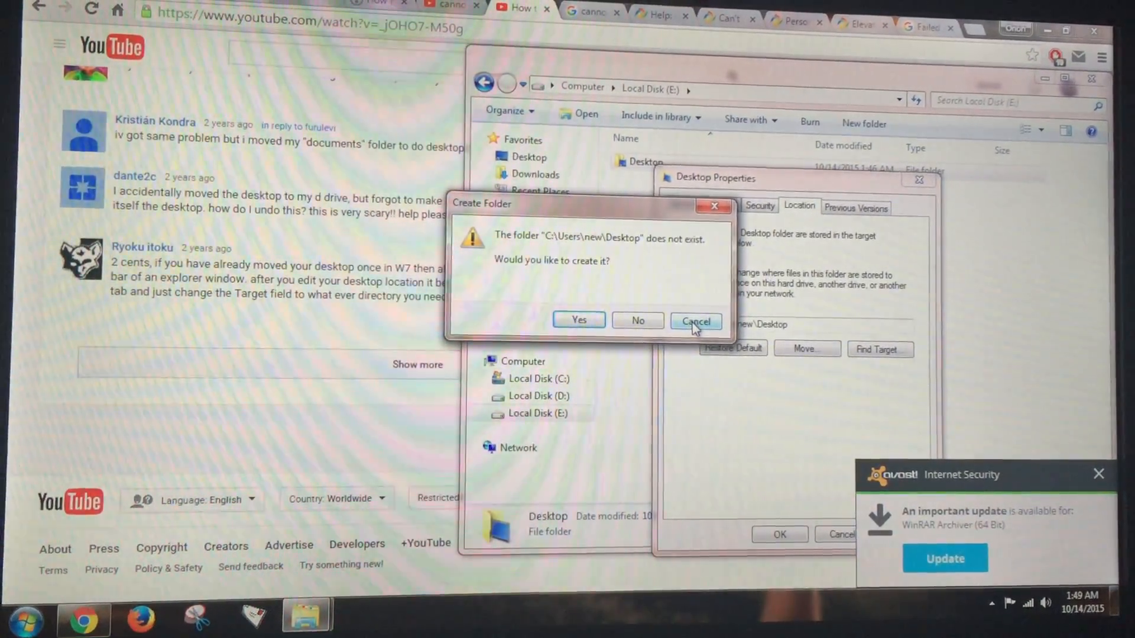
Decline creating the missing Desktop folder and close Desktop Properties
left_click(695, 321)
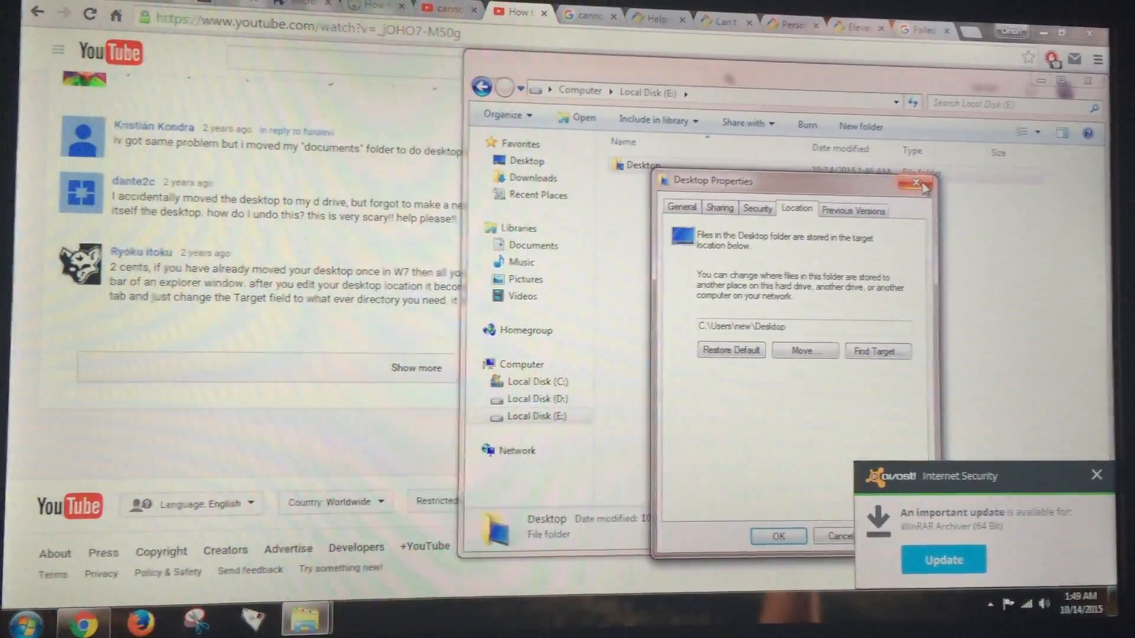
left_click(916, 181)
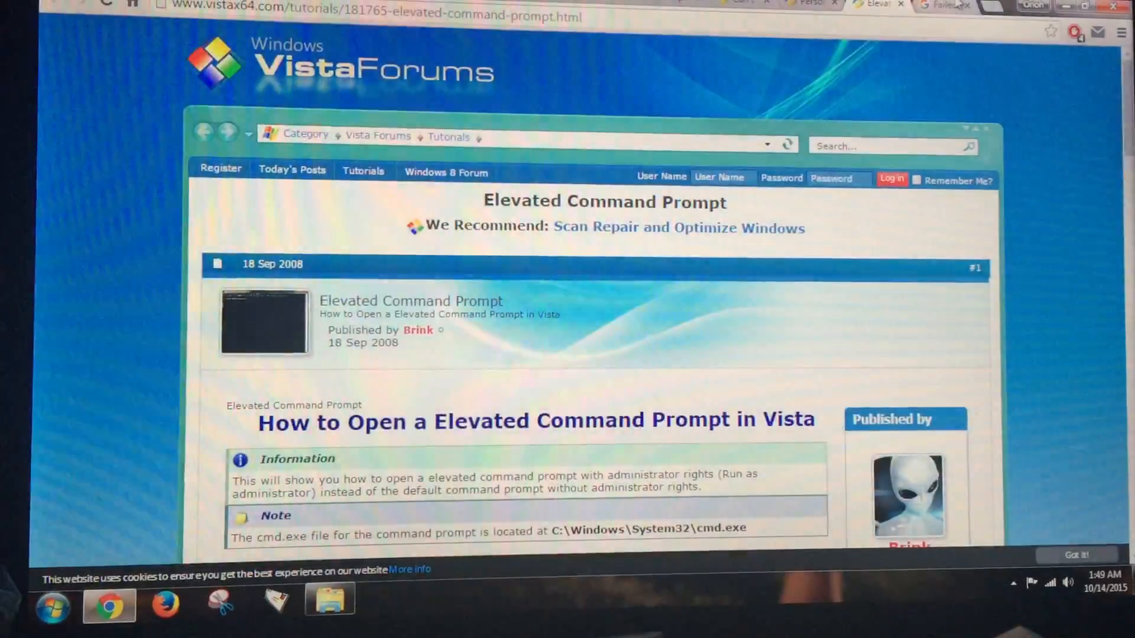
Show the Vista Forums user-folder tutorial's Restore Default Desktop location downloads
left_click(813, 6)
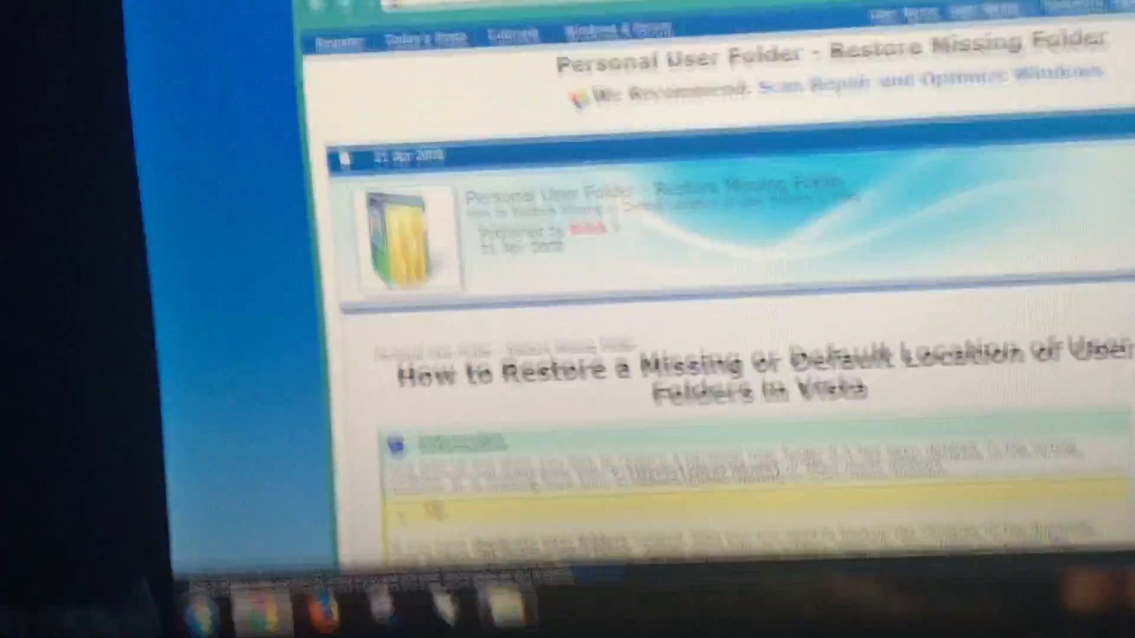
scroll("down", 3)
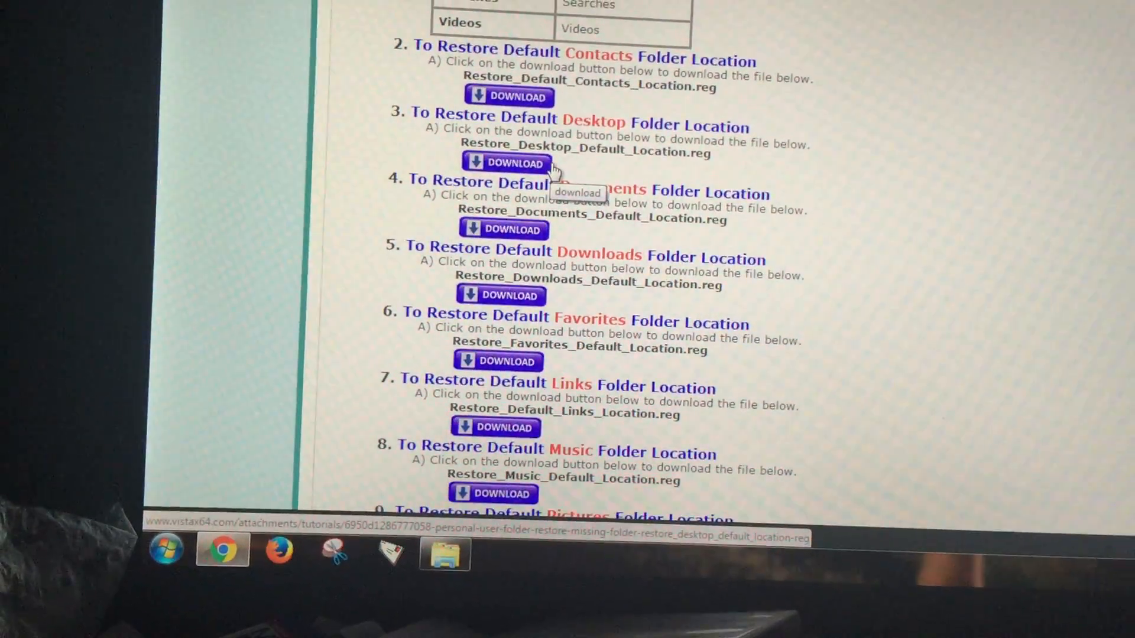
scroll("up", 3)
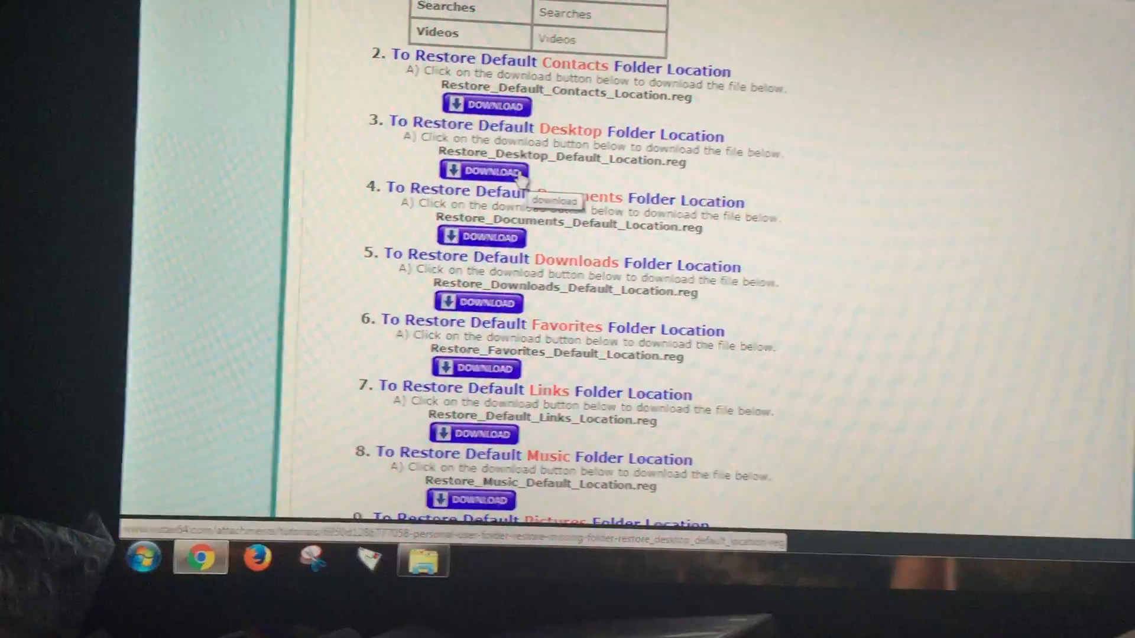